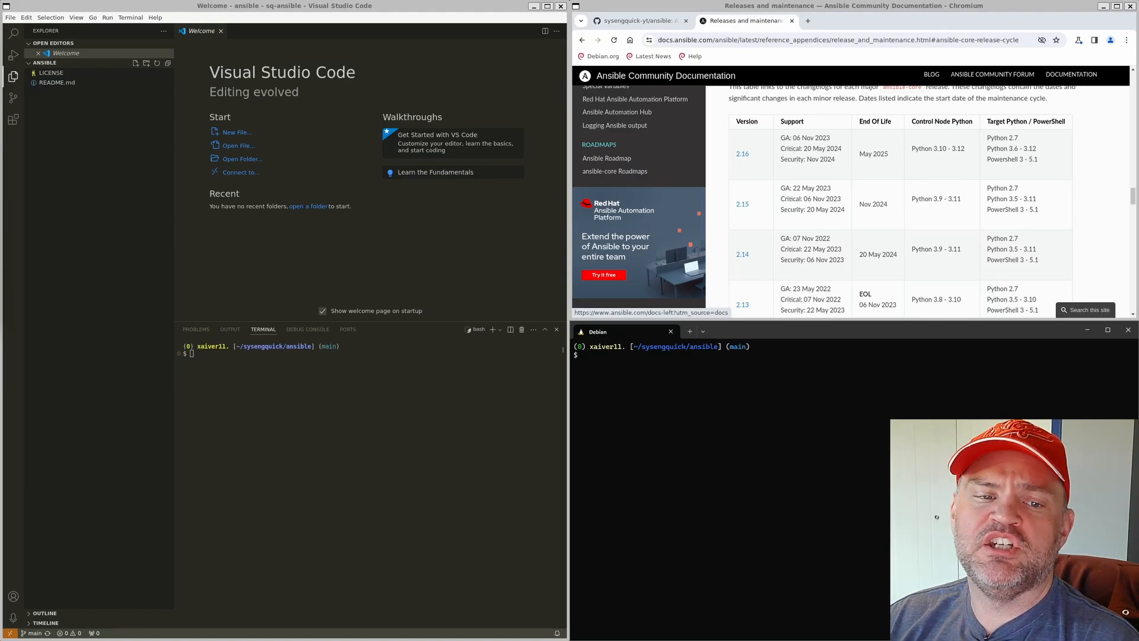
# Step: Review the ansible-core release and Python support table, then return to the Debian terminal
pyautogui.click(1120, 6)
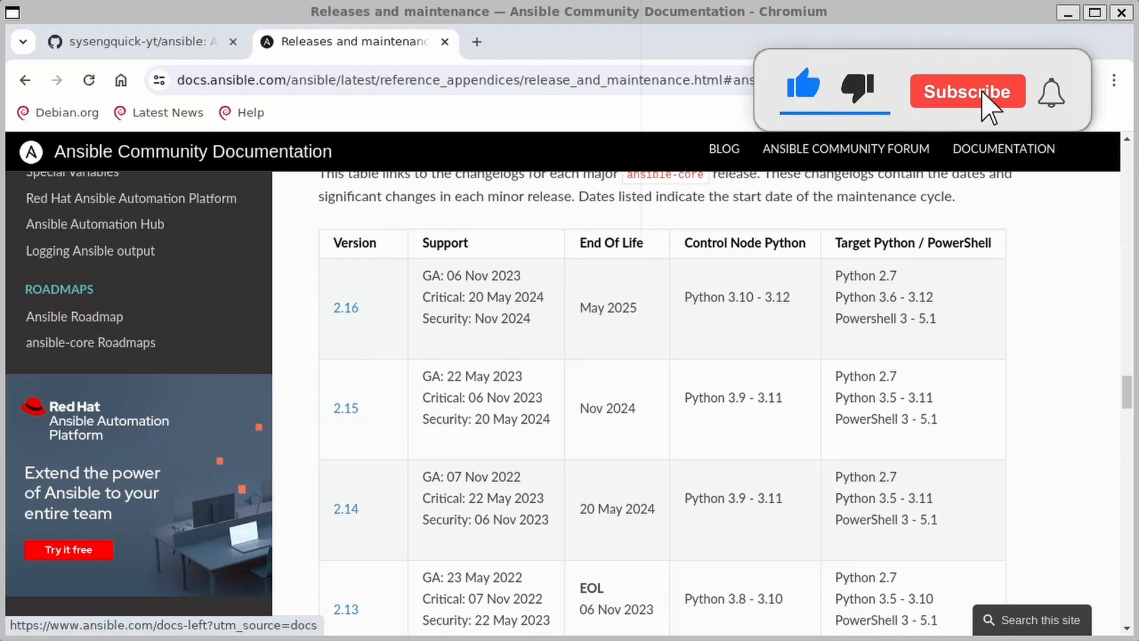
pyautogui.click(967, 92)
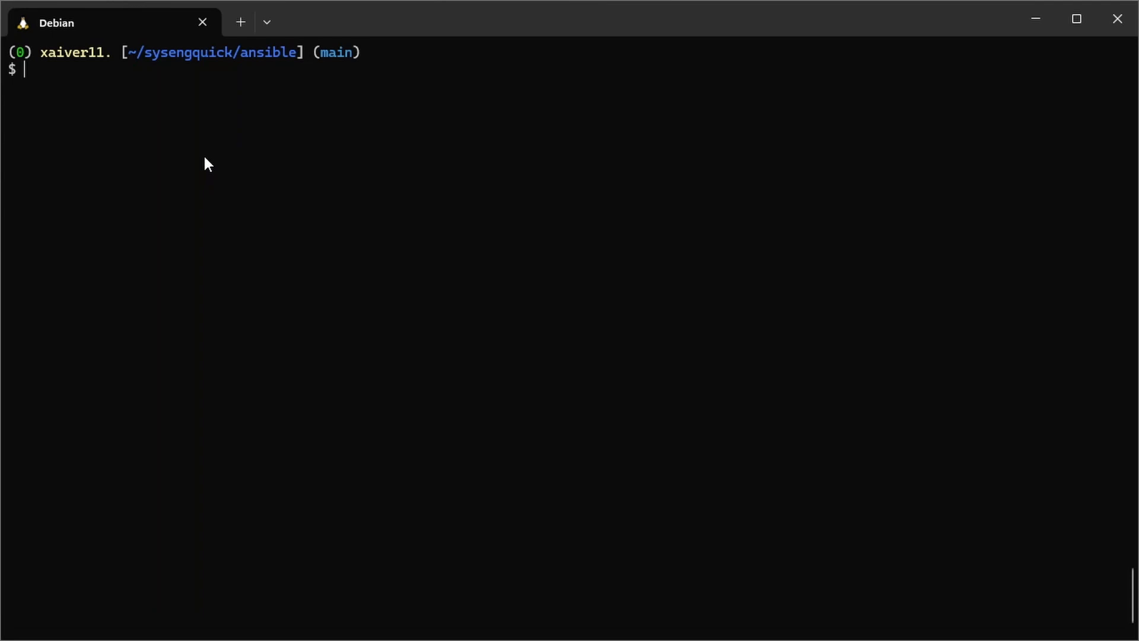
# Step: Check the Debian python3 version, which reports Python 3.11.2
pyautogui.write('python')
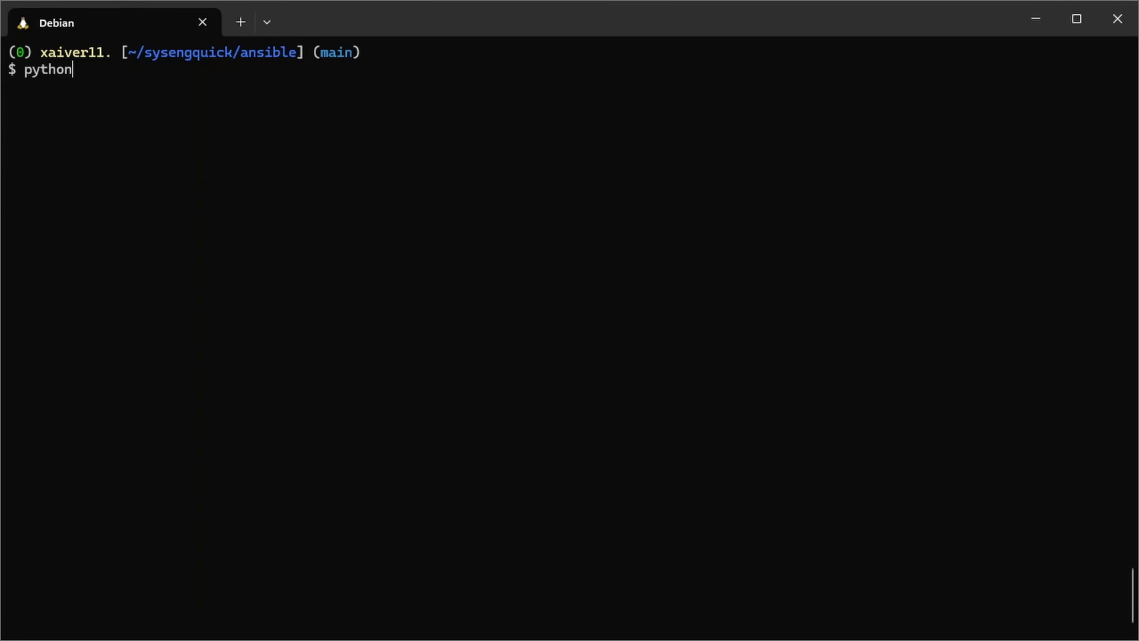
pyautogui.press('Return')
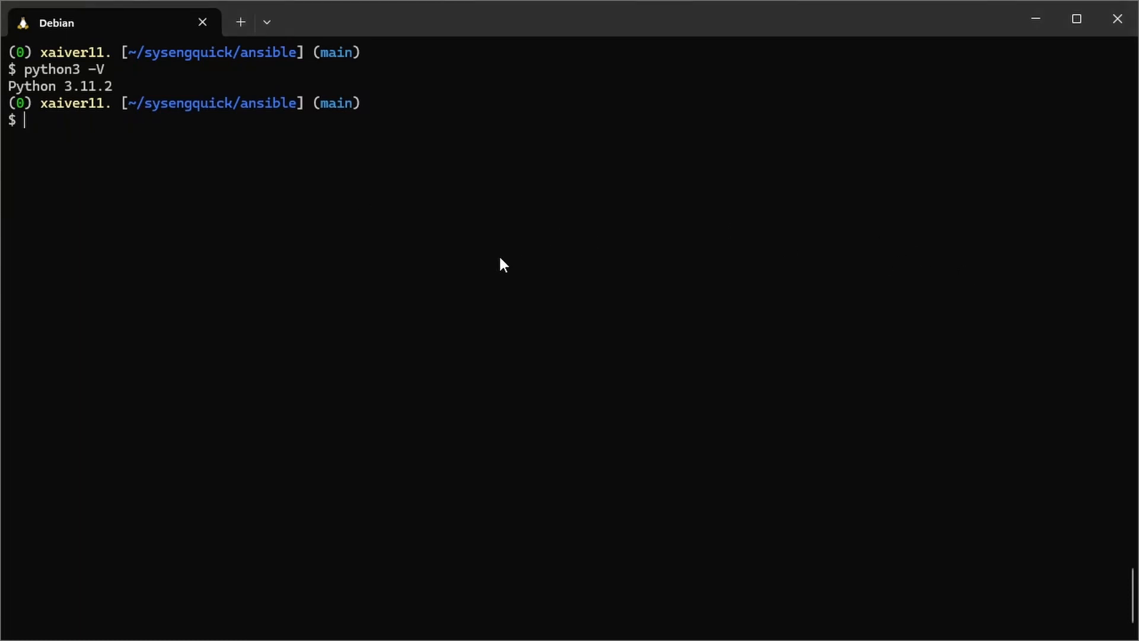
# Step: Create a .venv virtual environment in the ansible repo with python3 -m venv
pyautogui.write('python3')
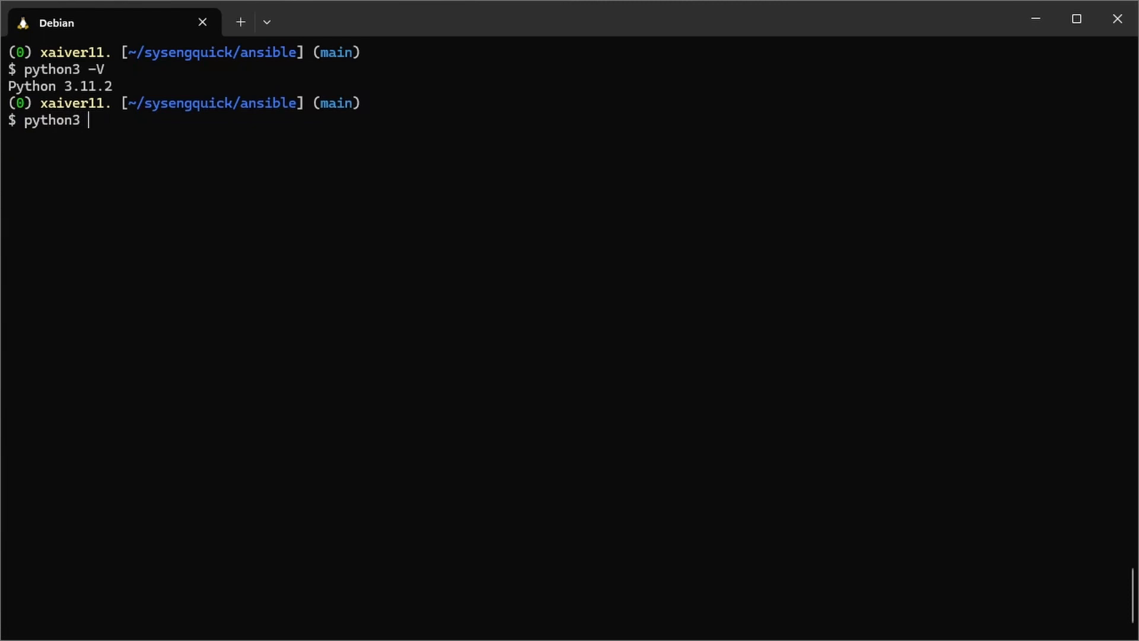
pyautogui.write('-m venv .')
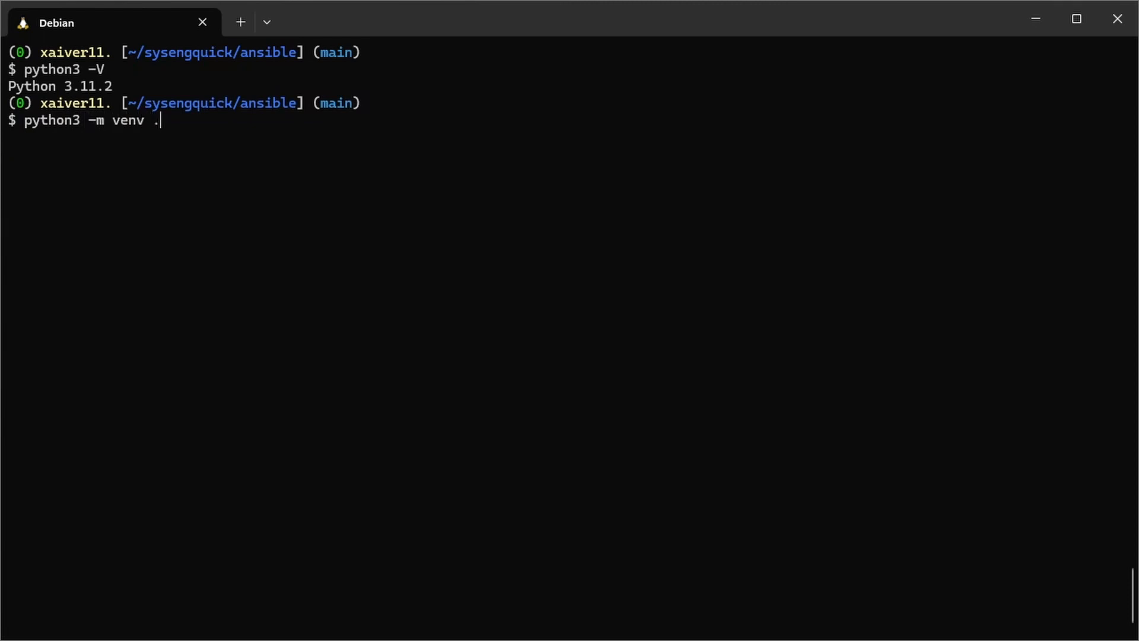
pyautogui.write('venv')
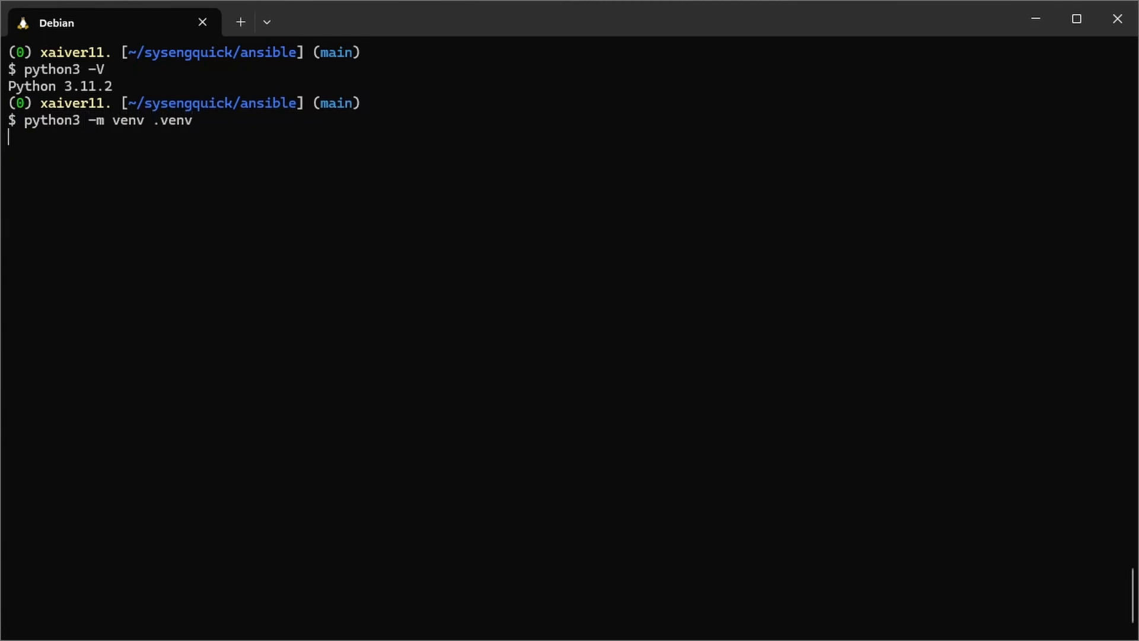
pyautogui.press('Return')
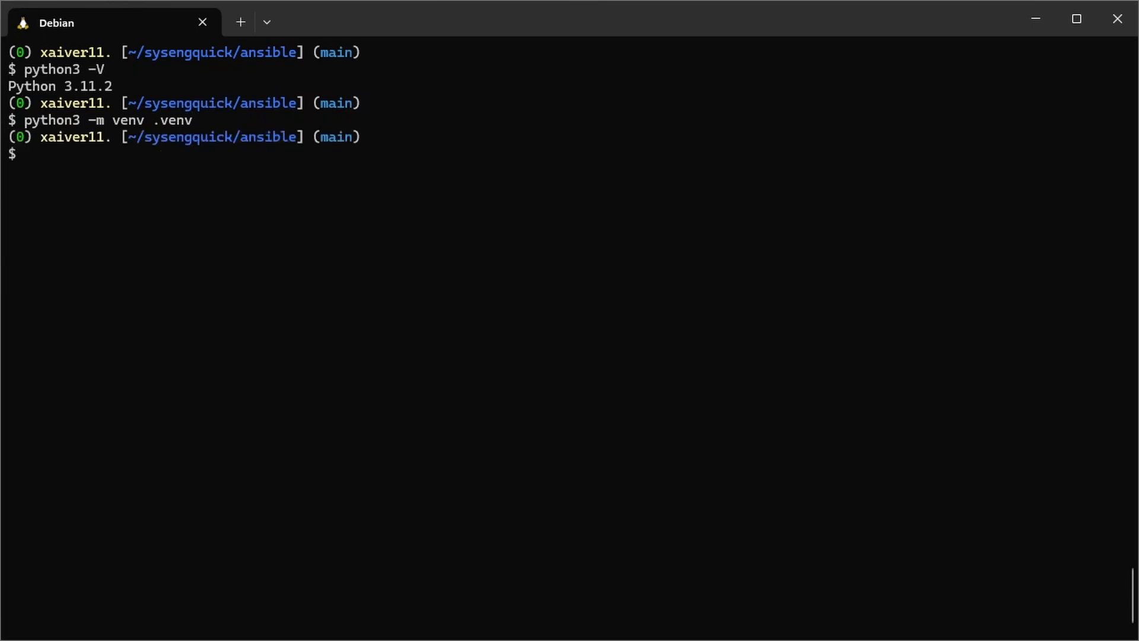
# Step: Activate the .venv environment so the prompt shows (.venv)
pyautogui.write('source')
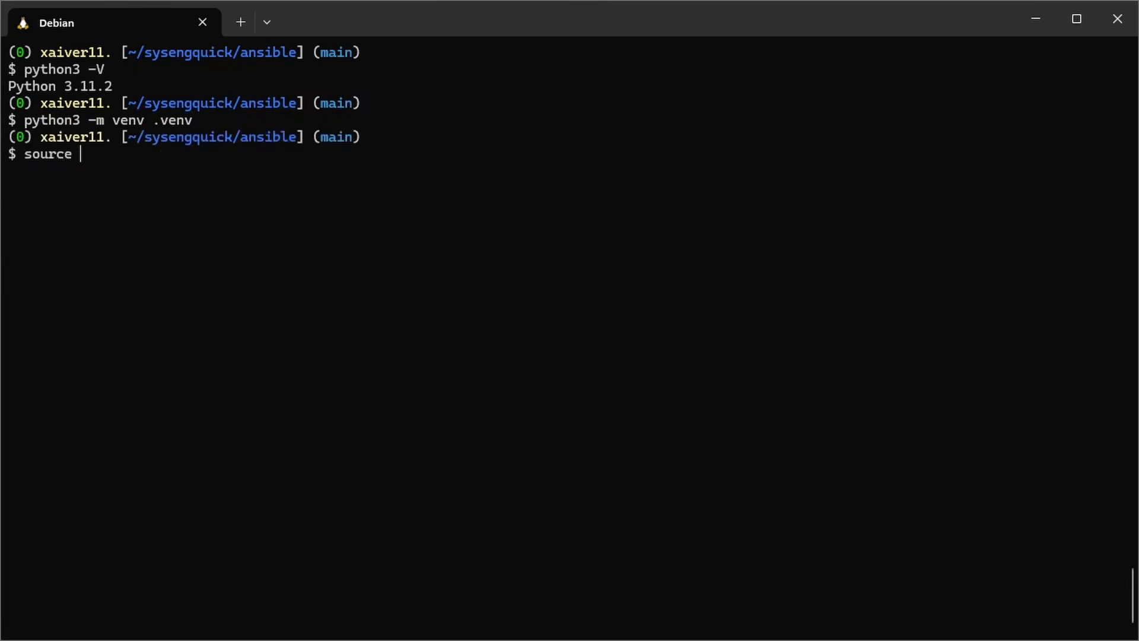
pyautogui.write('.venv/bin/')
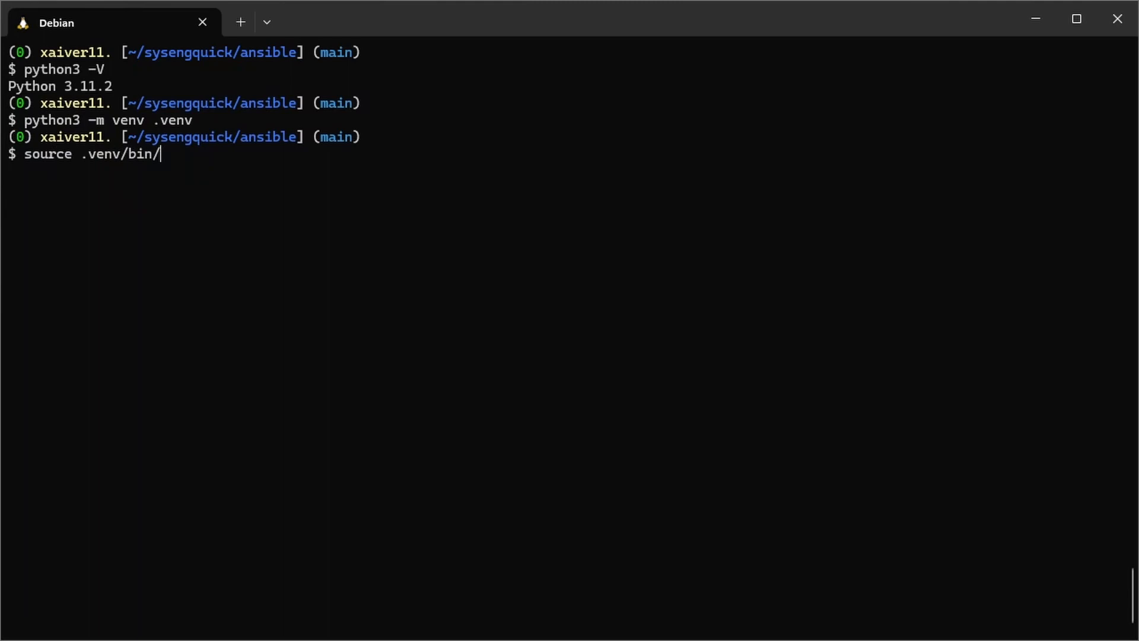
pyautogui.press('Return')
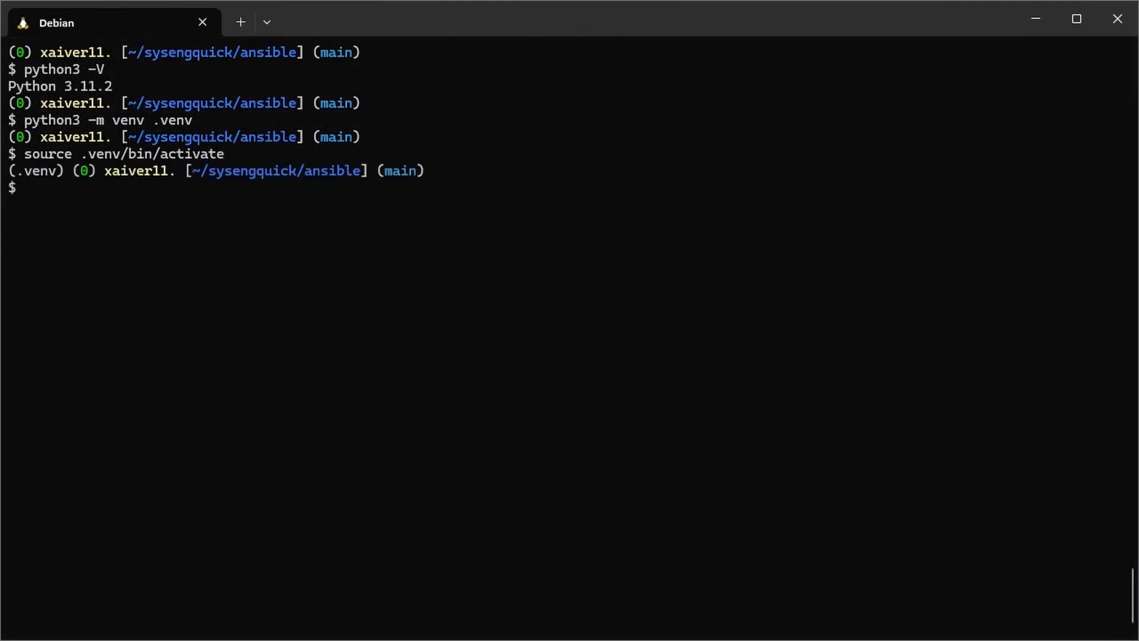
pyautogui.write('python')
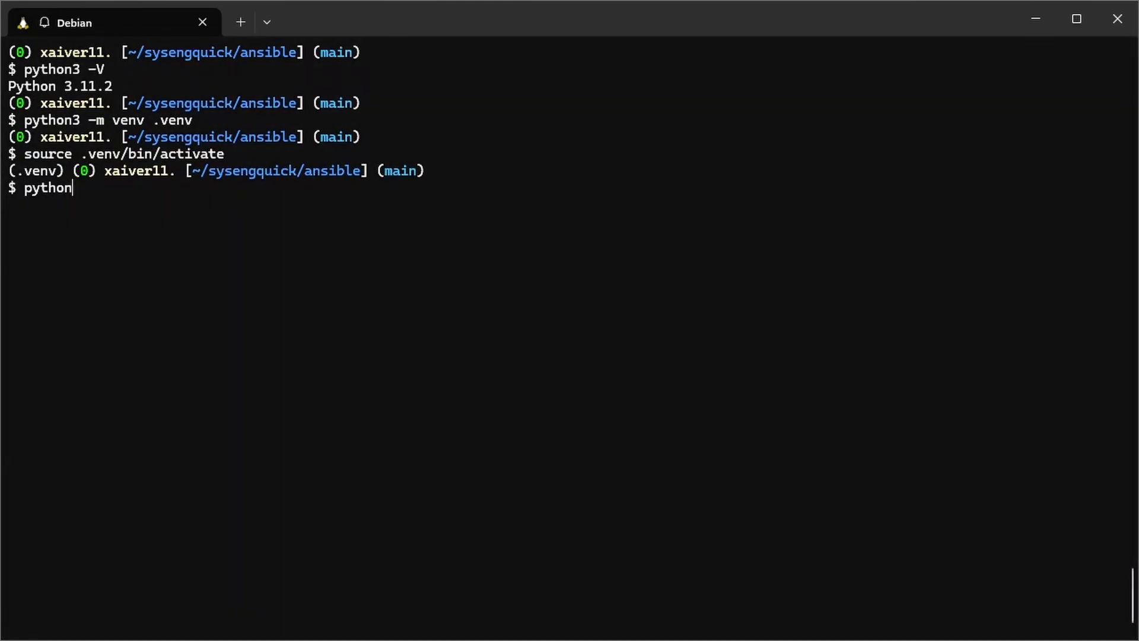
# Step: Pip-install ansible-core 2.16.6 into the venv and confirm its version
pyautogui.write('3 -m pip')
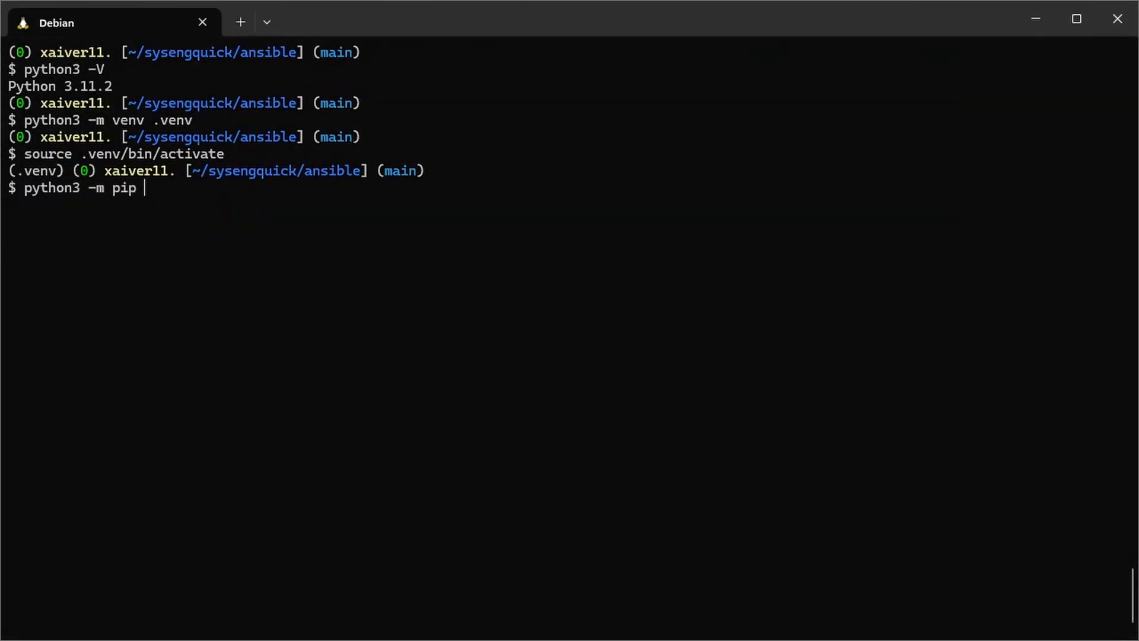
pyautogui.write('install ansibel')
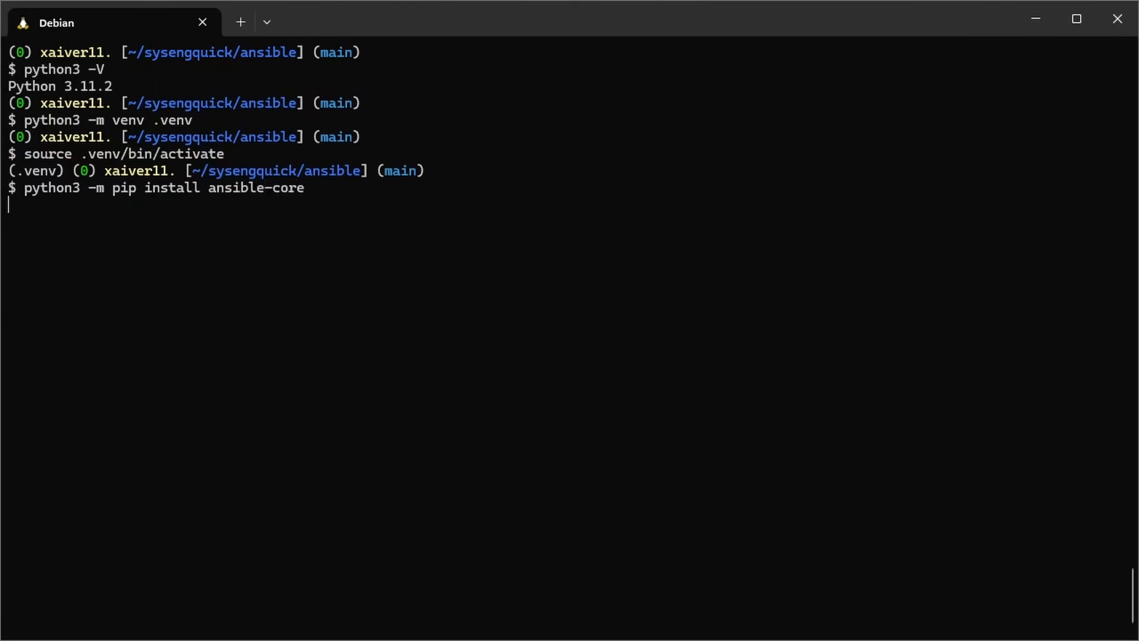
pyautogui.press('Return')
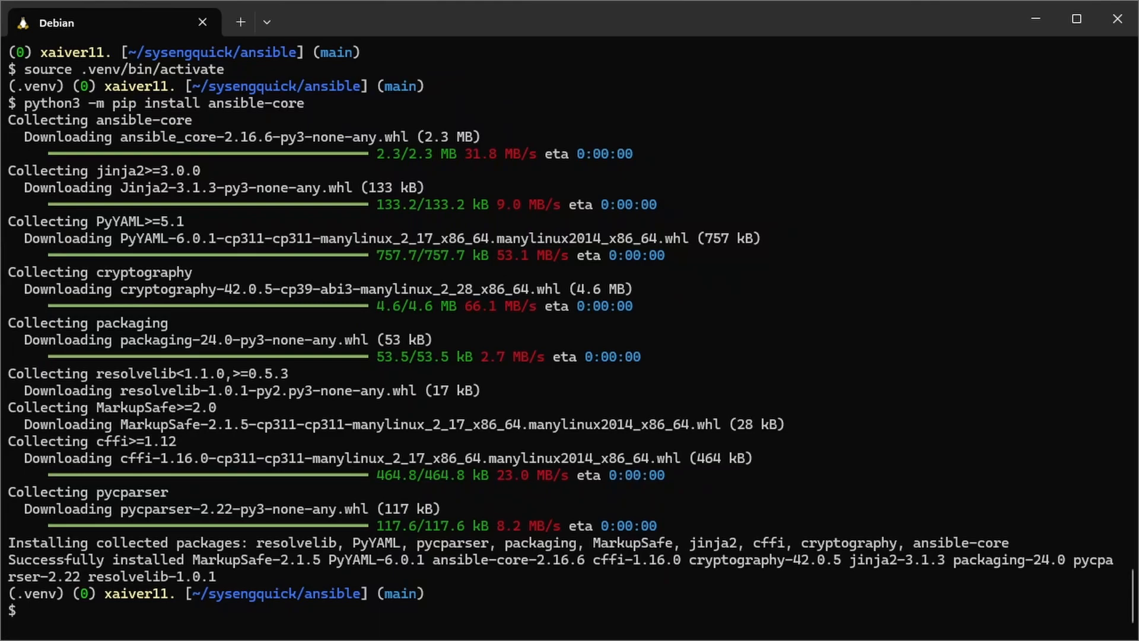
pyautogui.write('ansible')
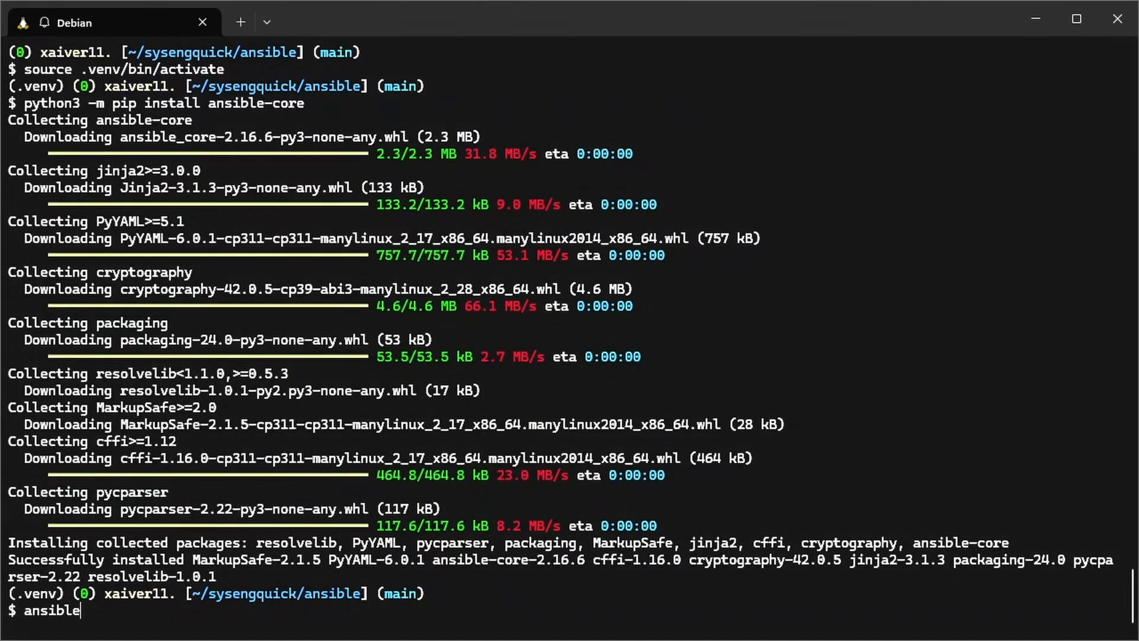
pyautogui.press('Return')
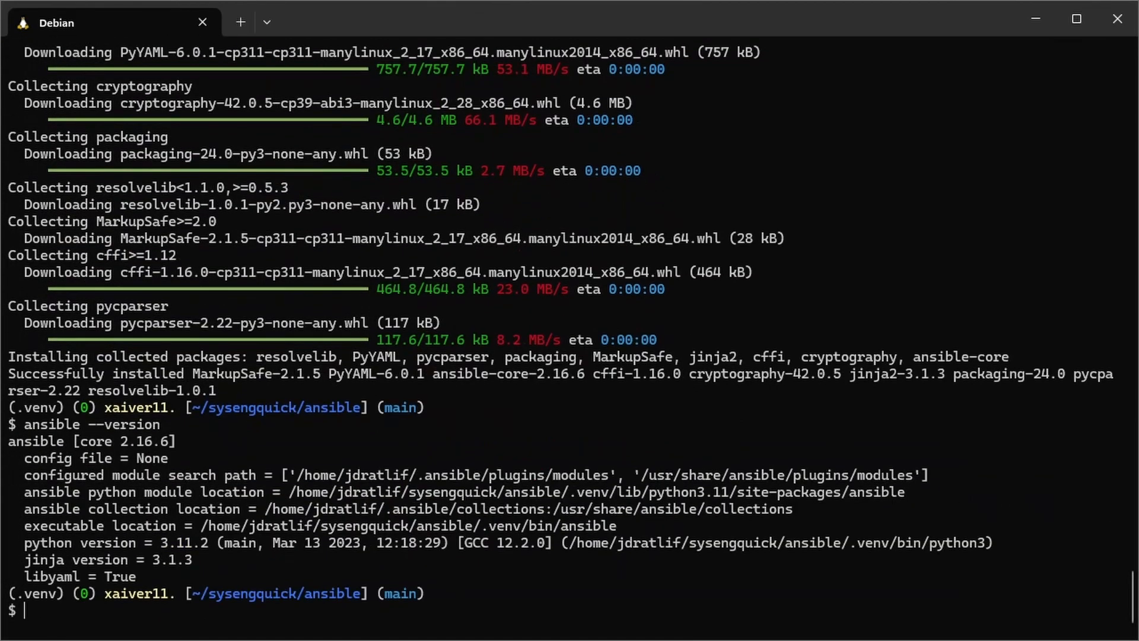
# Step: Ping localhost with Ansible's ping module and get pong back
pyautogui.write('ansibe')
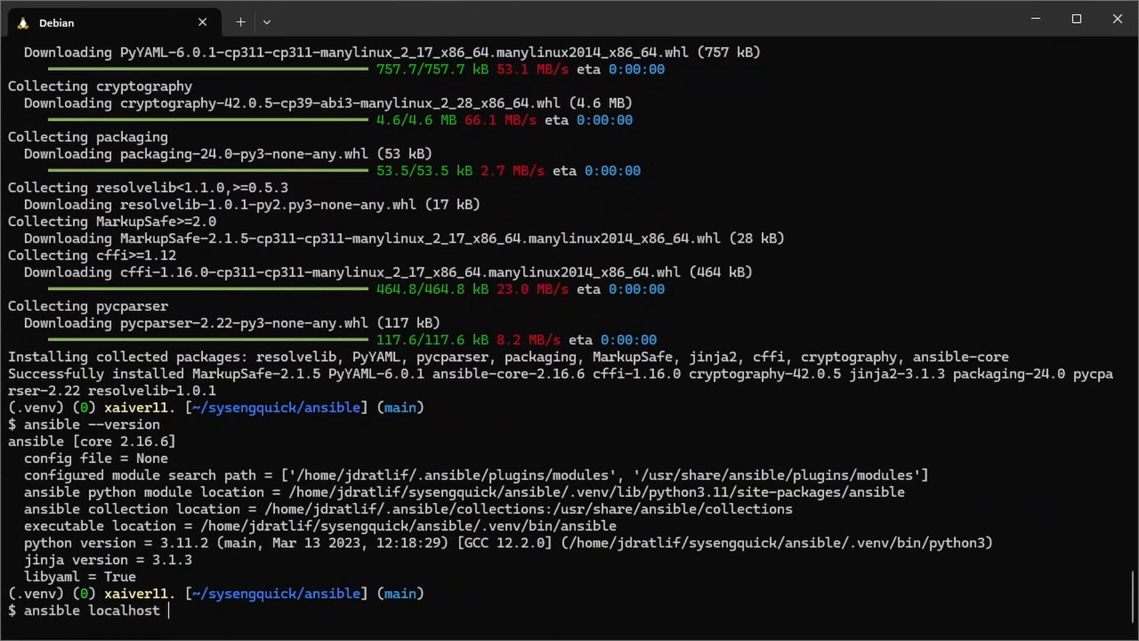
pyautogui.write('-m ping')
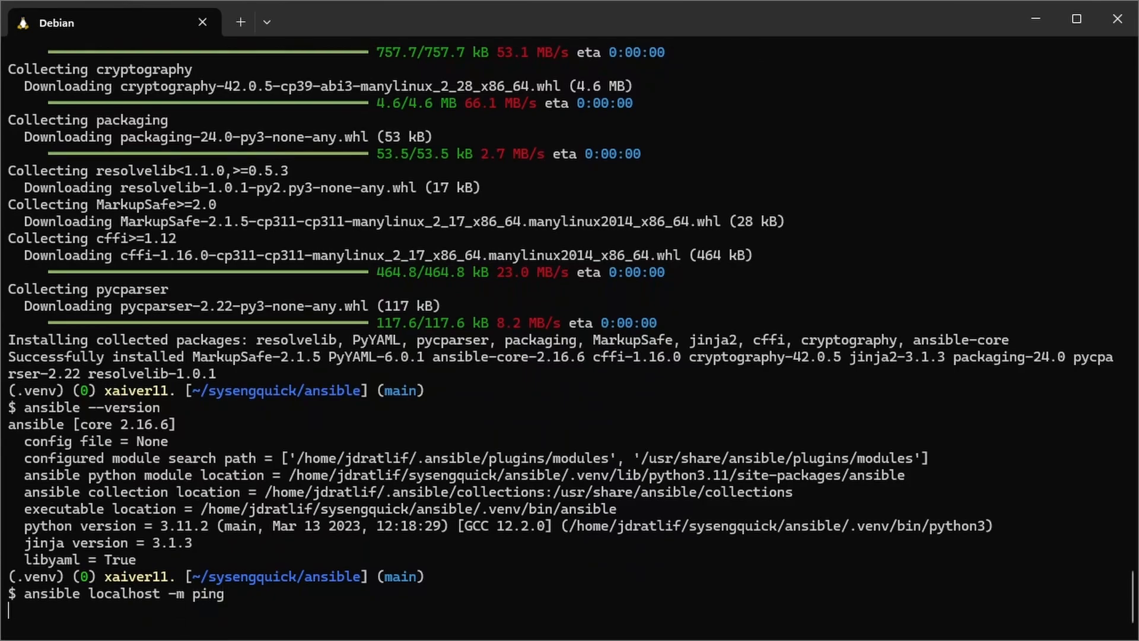
pyautogui.press('Return')
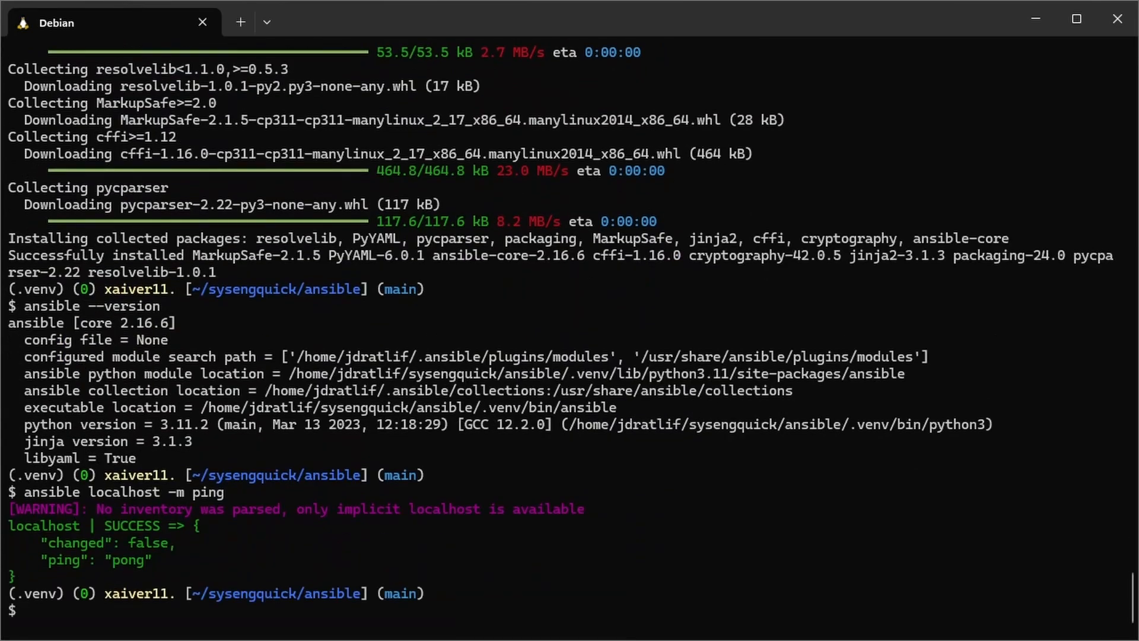